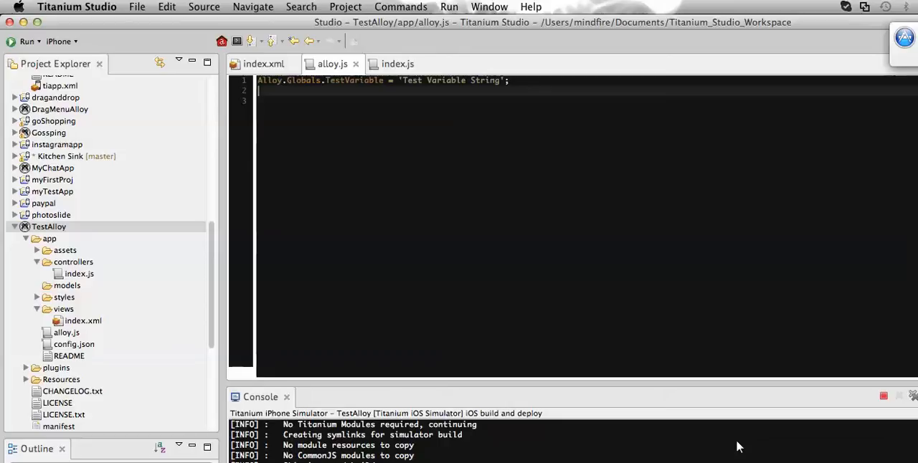
mouse_move(556, 276)
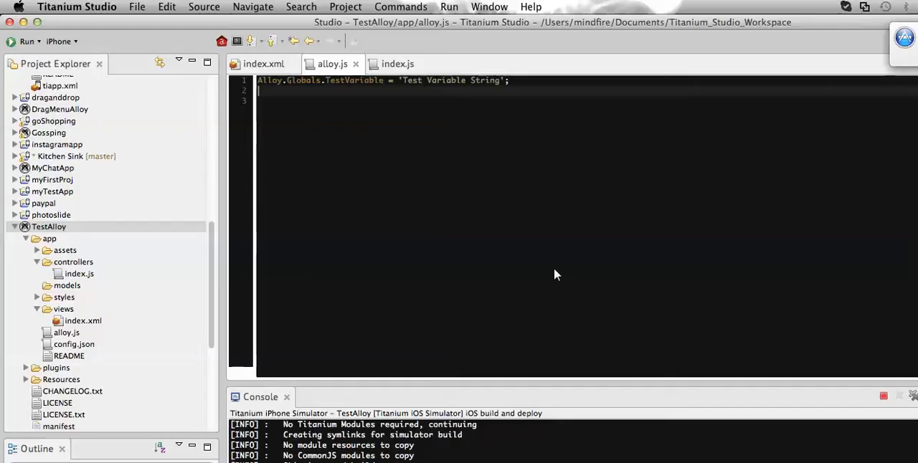
mouse_move(352, 137)
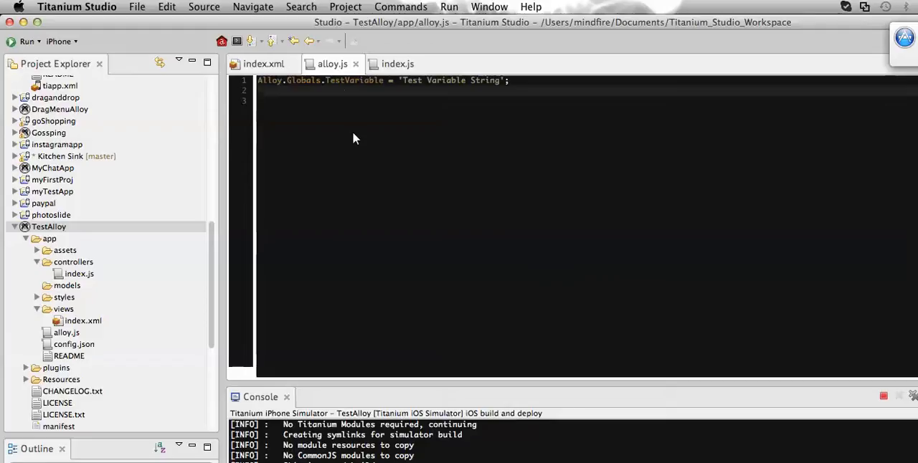
mouse_move(351, 87)
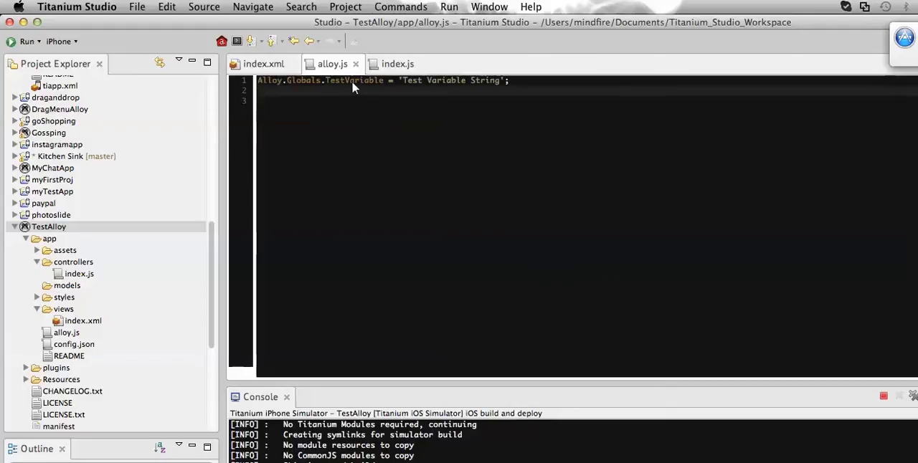
- Review the doClick handler in index.js, then return to the alloy.js globals code
click(396, 63)
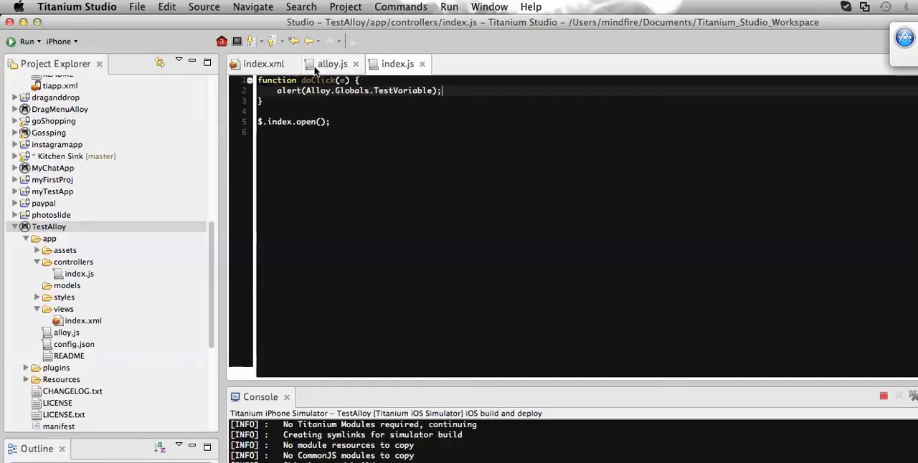
click(330, 63)
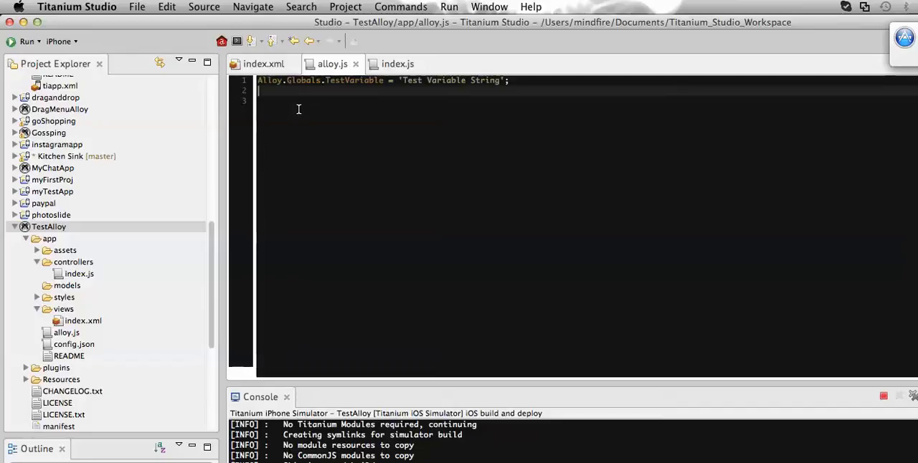
- Add Alloy.Globals.fn = function(){alert('Hi I am global function');}; to alloy.js and save it
text(Alloy.)
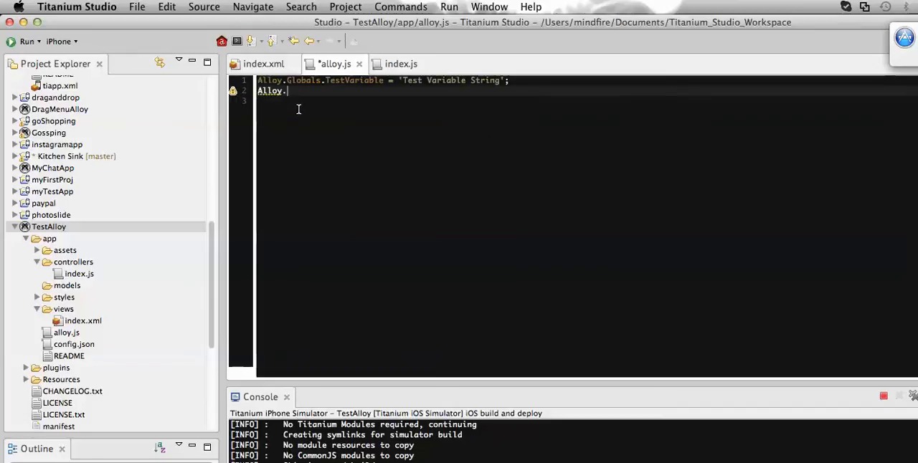
text(Globals)
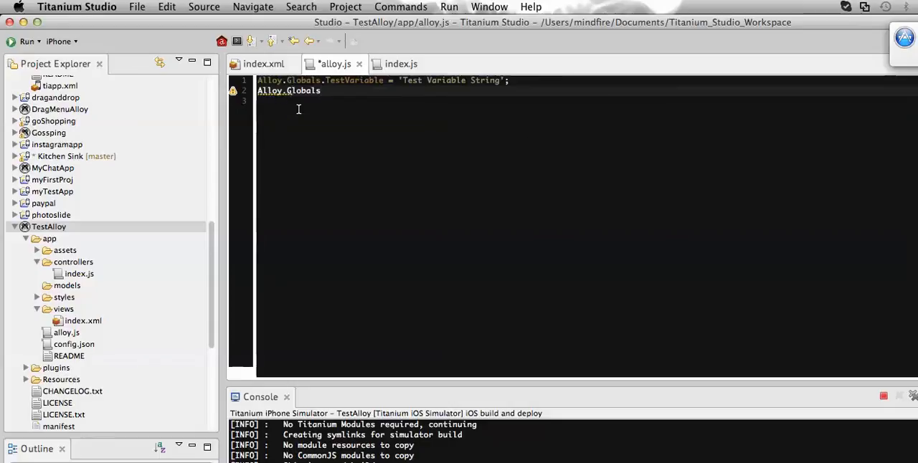
text(.)
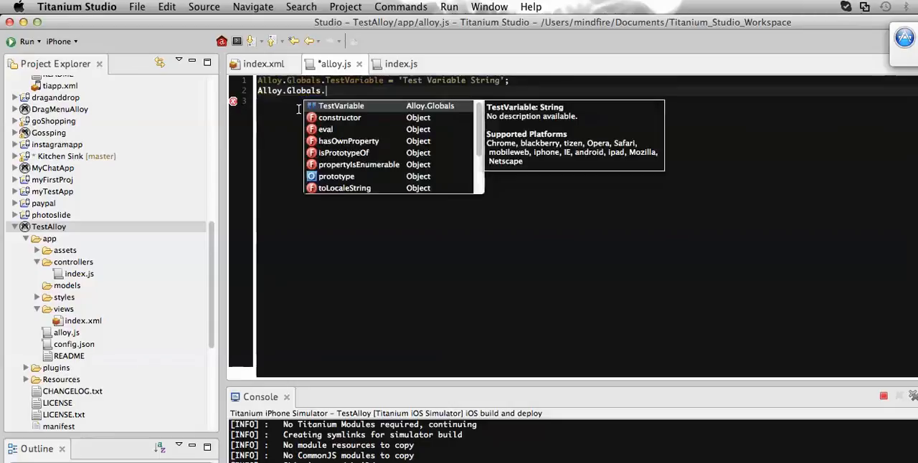
text(fn)
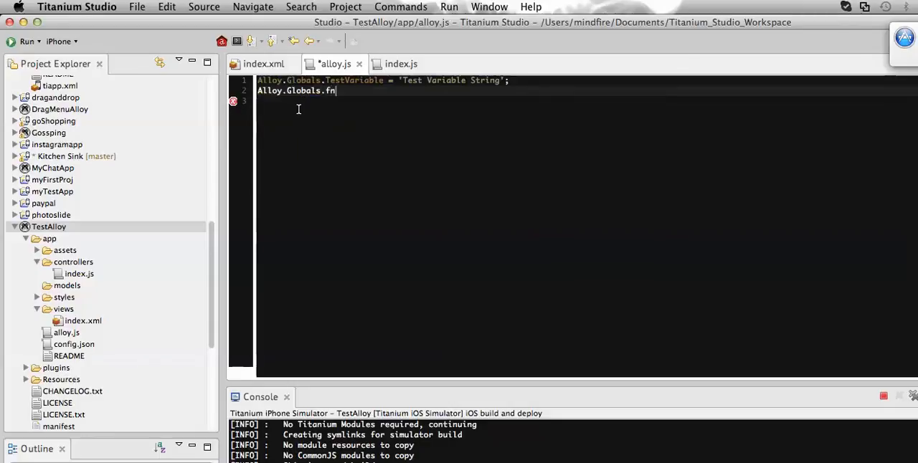
text(=)
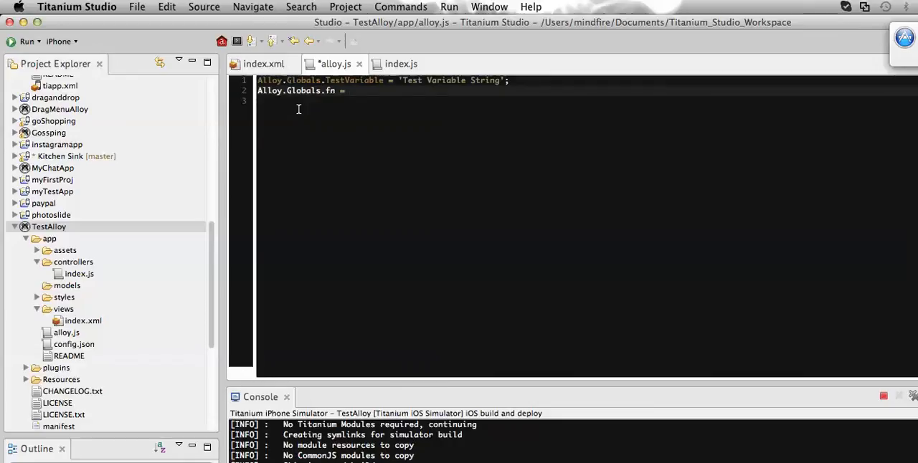
text(function)
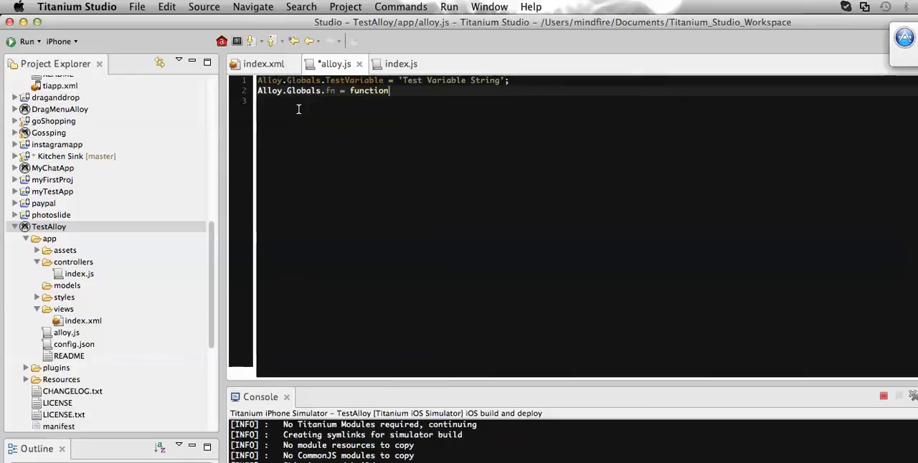
text(())
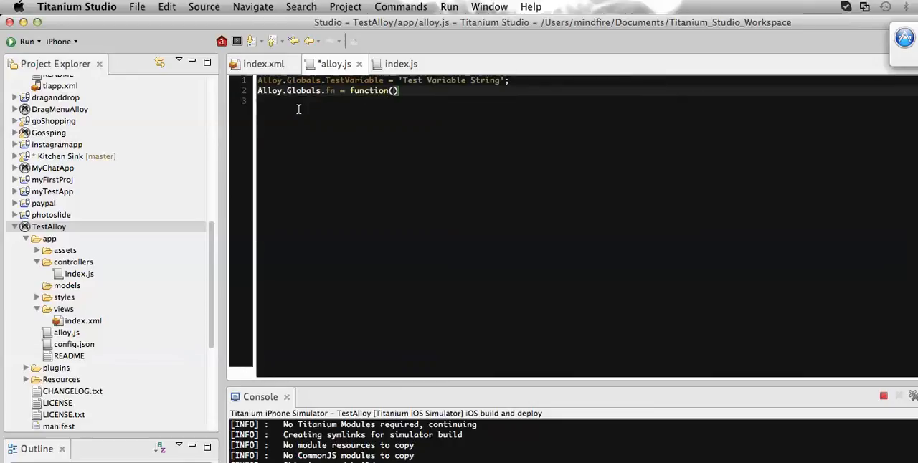
text({})
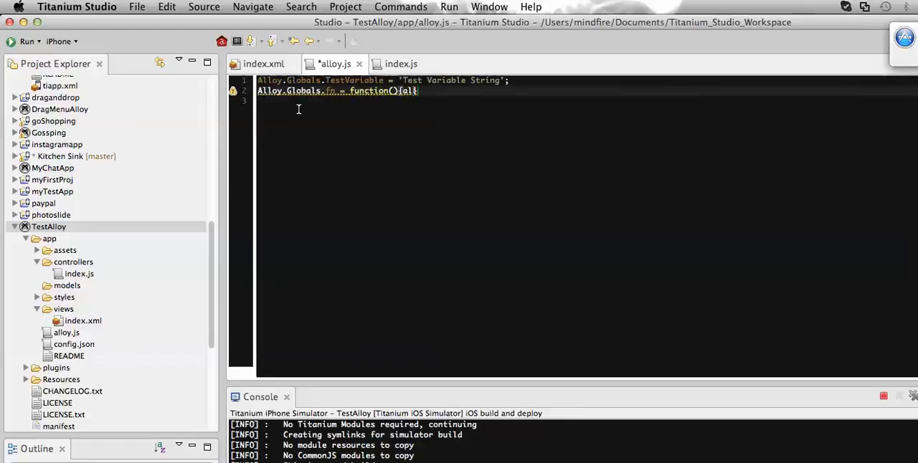
text(alert('Hi I am glo)
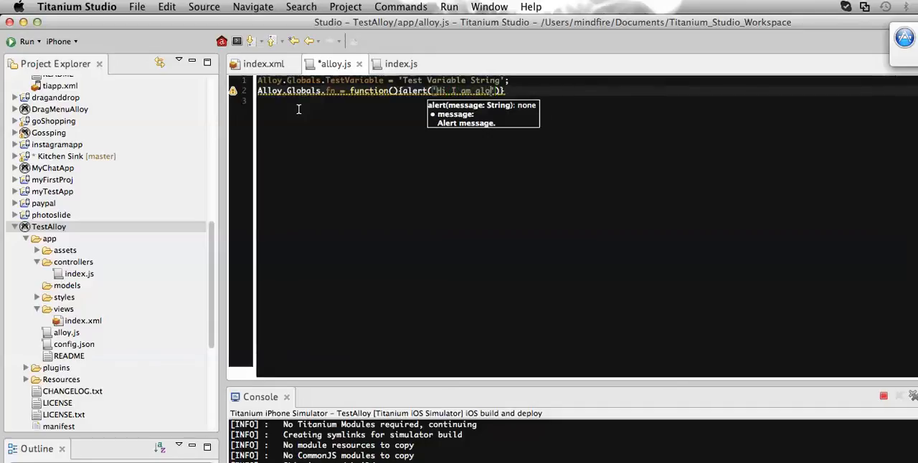
text(global. function)
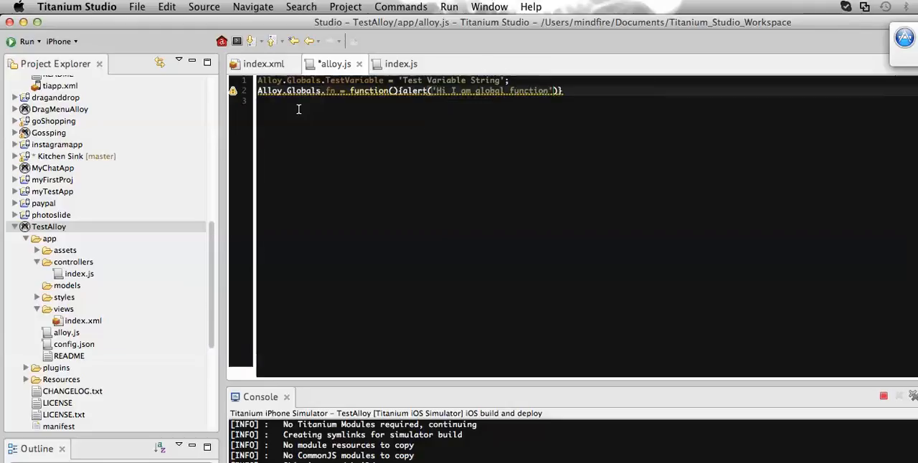
text();};)
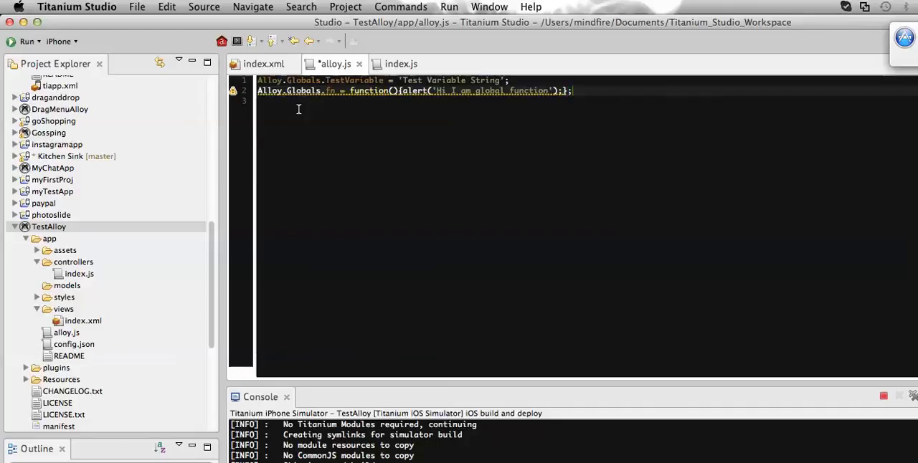
key(cmd+s)
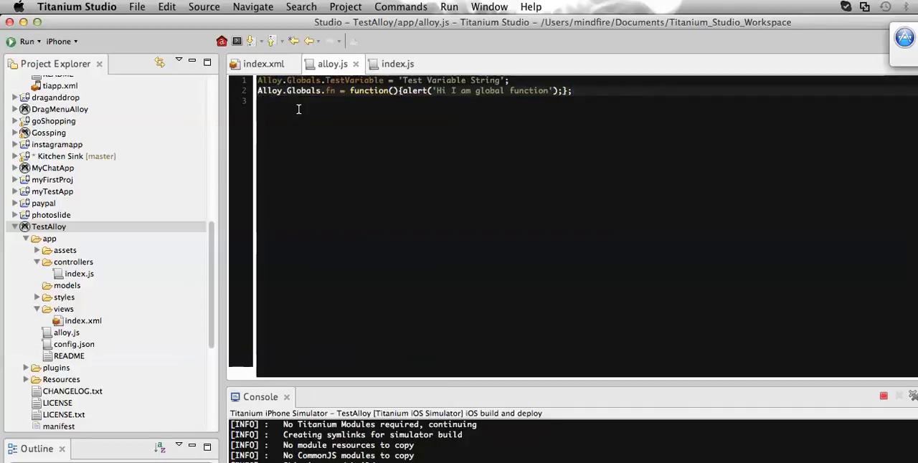
click(337, 91)
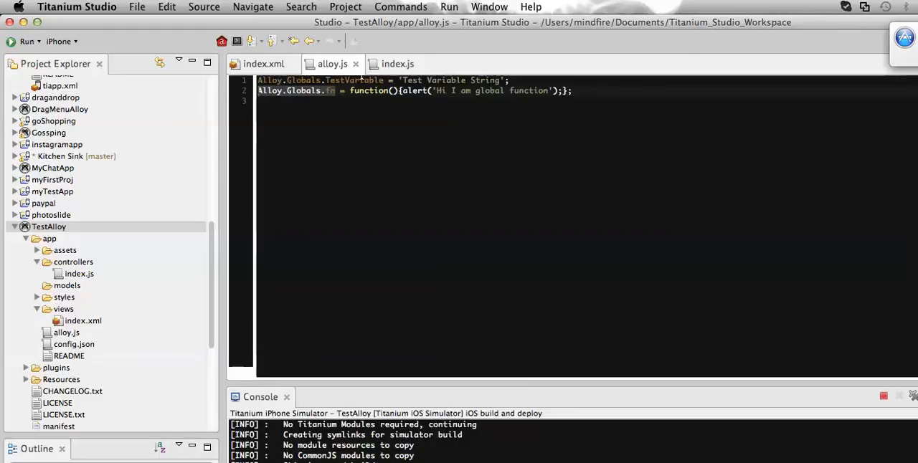
- In index.js doClick, call Alloy.Globals.fn(); in place of the TestVariable alert and save
click(397, 63)
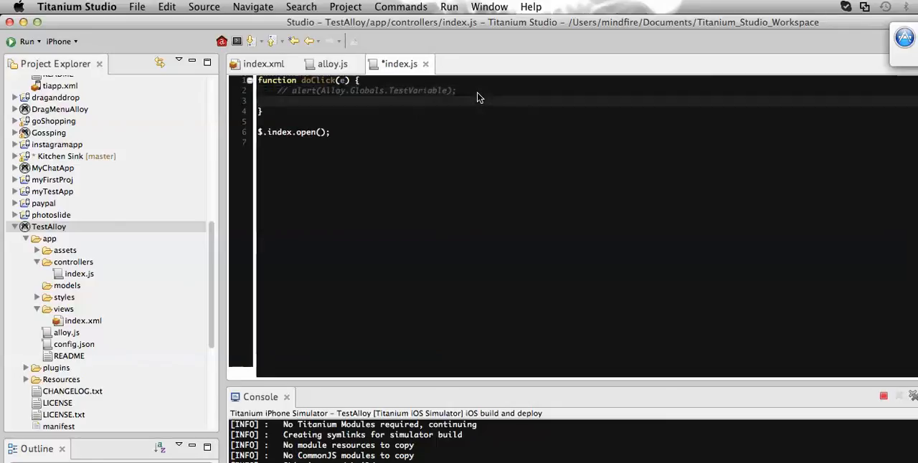
text(Alloy.Globals.fn)
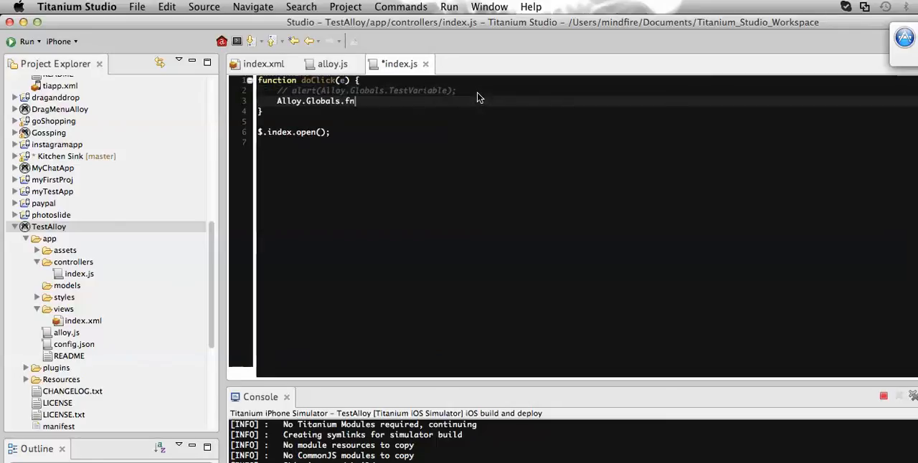
text(();)
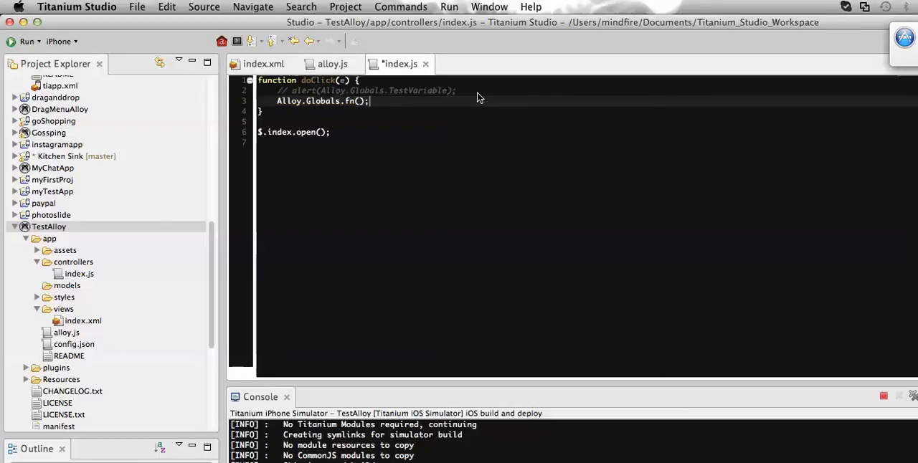
key(cmd+s)
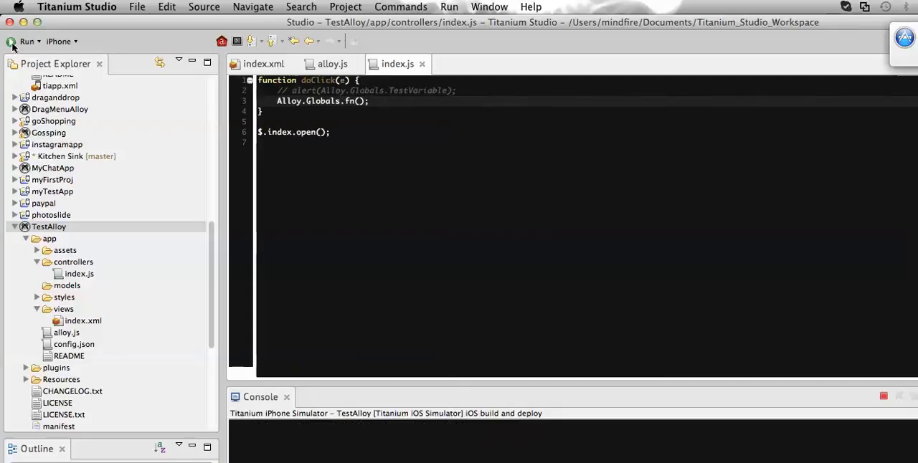
- Run TestAlloy in the iPhone Simulator, which launches showing Hello, World
click(11, 41)
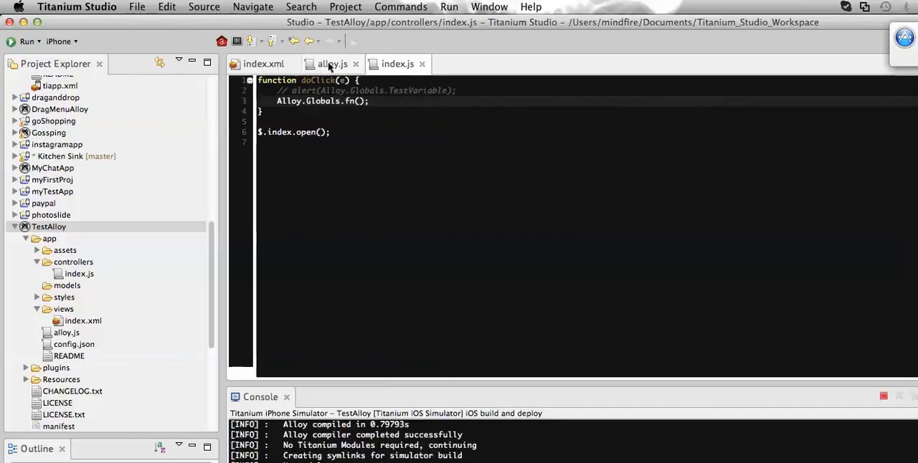
click(332, 63)
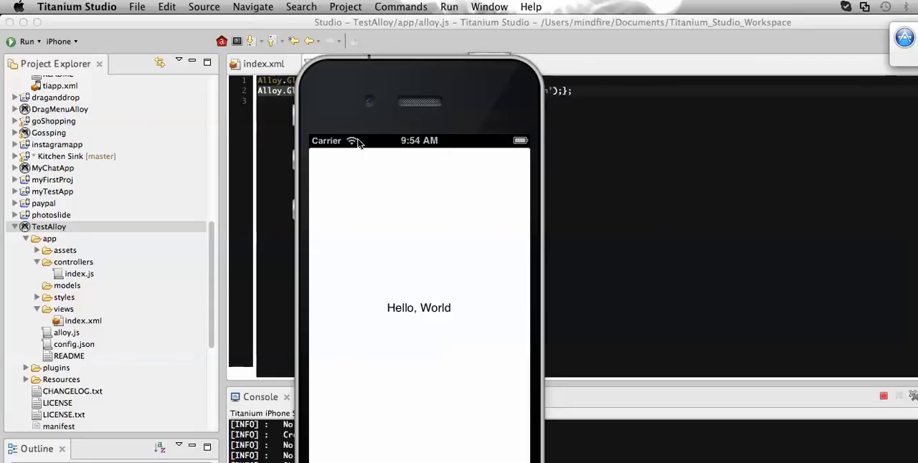
mouse_move(402, 315)
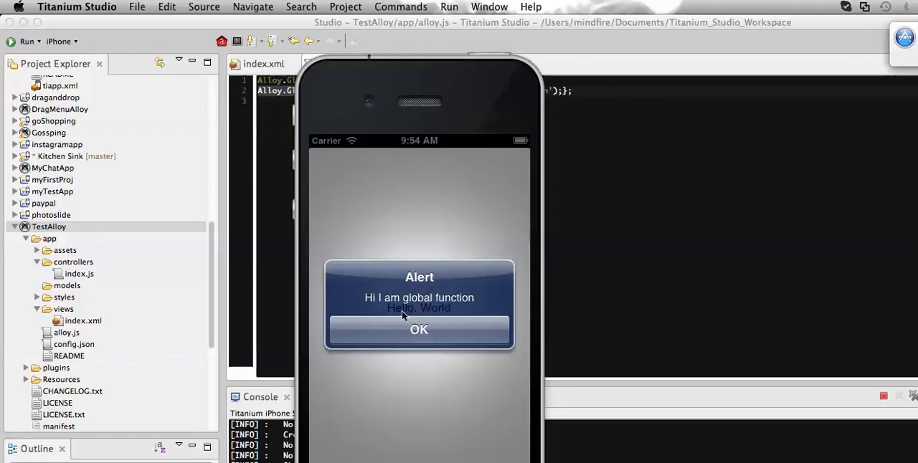
mouse_move(493, 113)
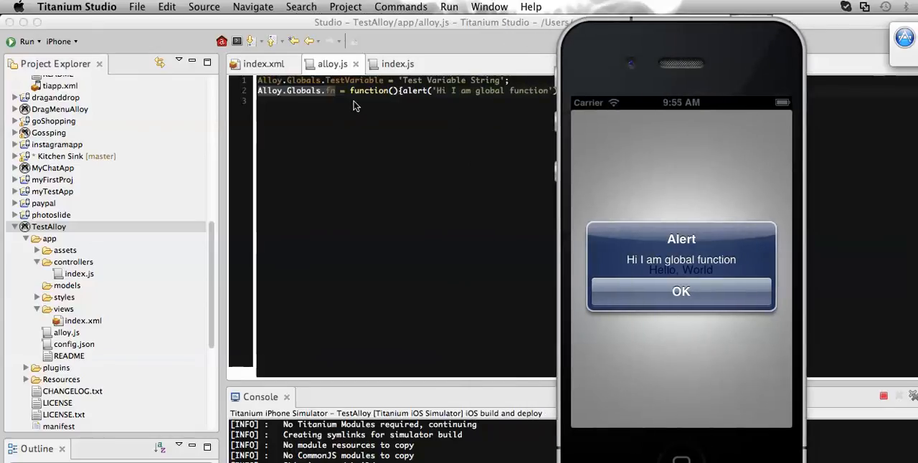
mouse_move(461, 112)
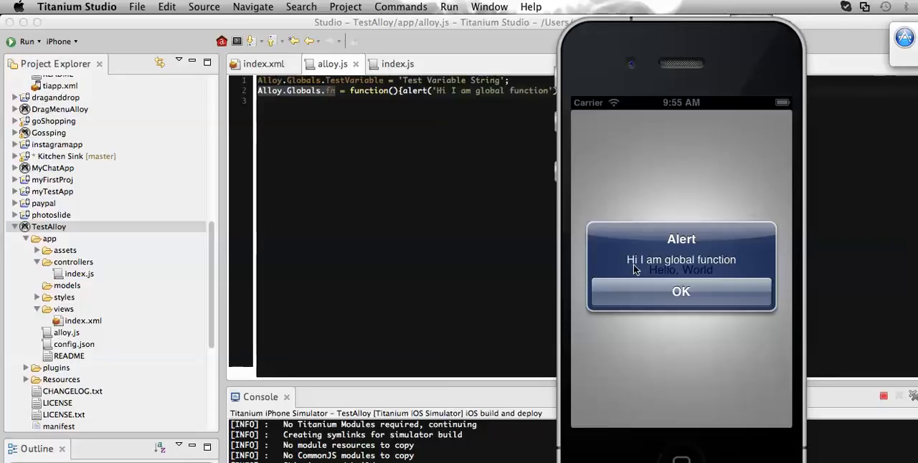
mouse_move(687, 264)
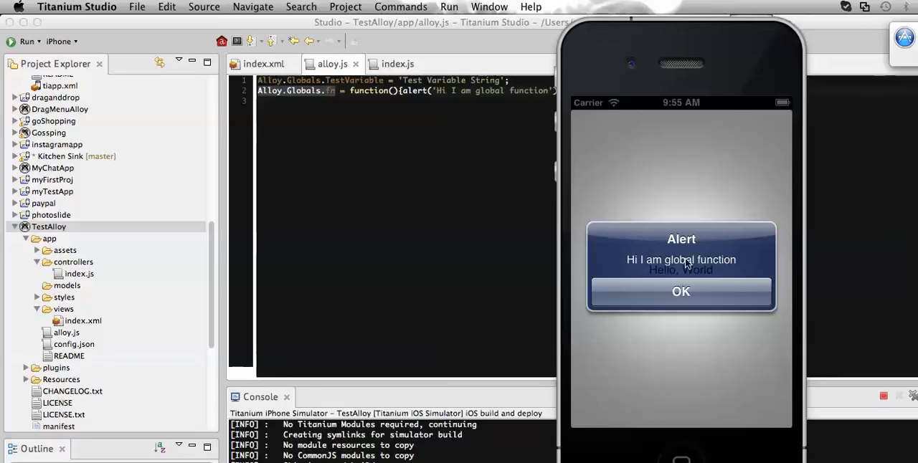
mouse_move(552, 198)
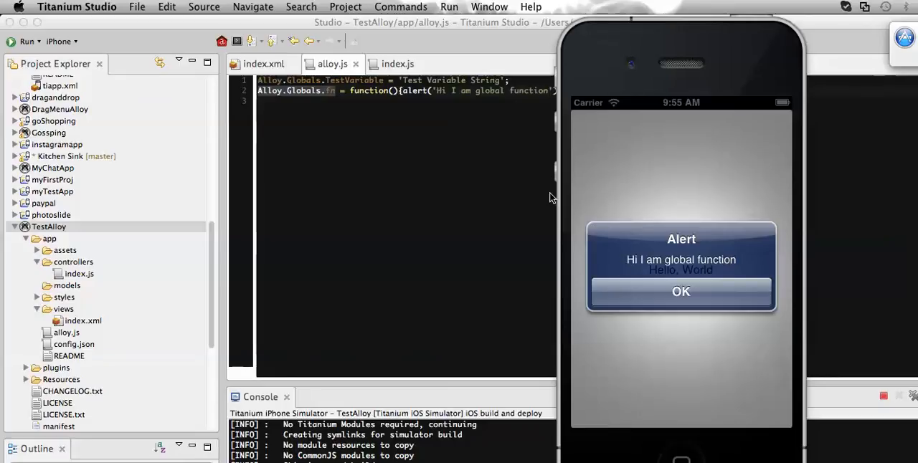